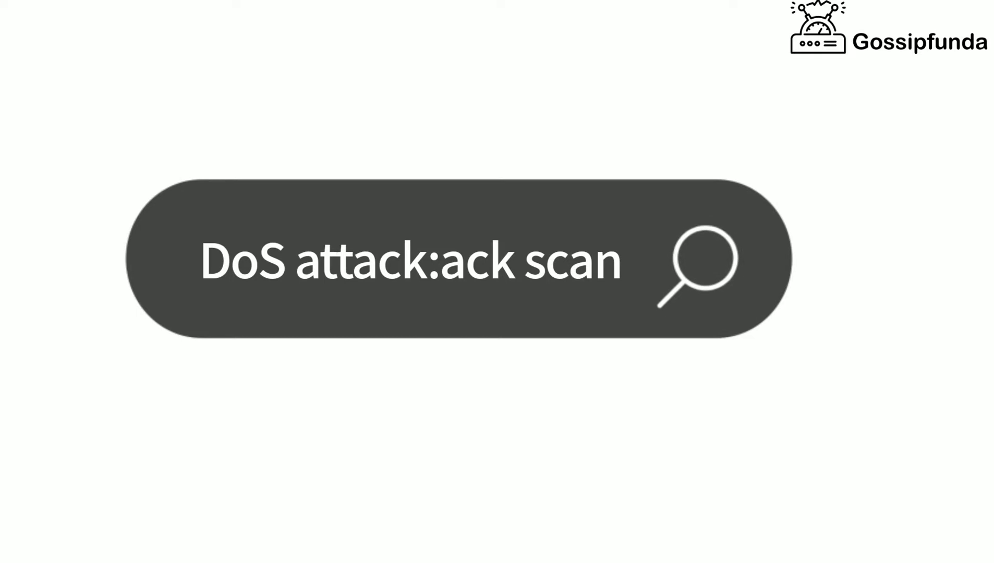
# - Search Google for 'gossipfunda' to show its business listing in the results
pyautogui.click(696, 270)
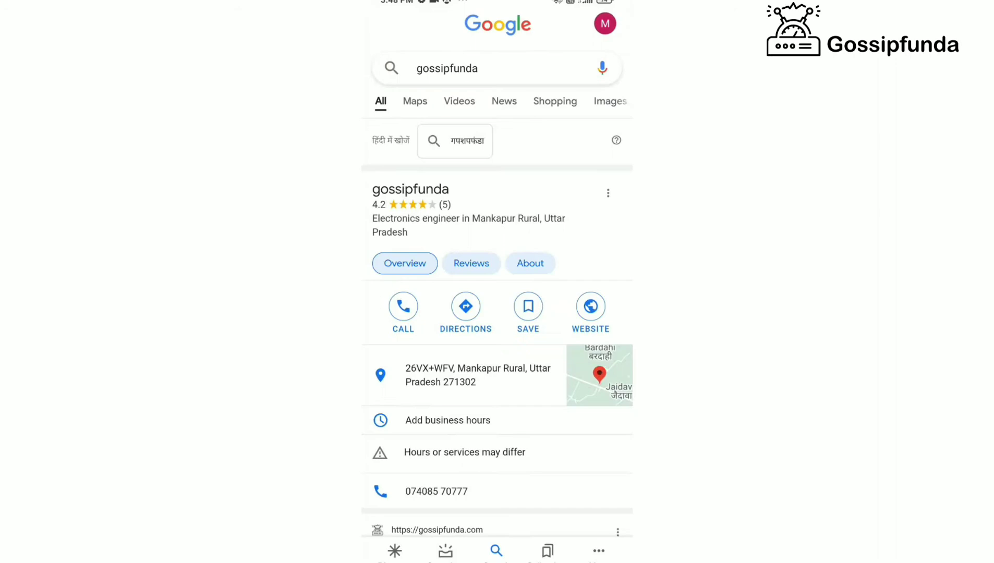
# - Scroll down the gossipfunda.com homepage past the sidebar to more posts
pyautogui.scroll(-3)
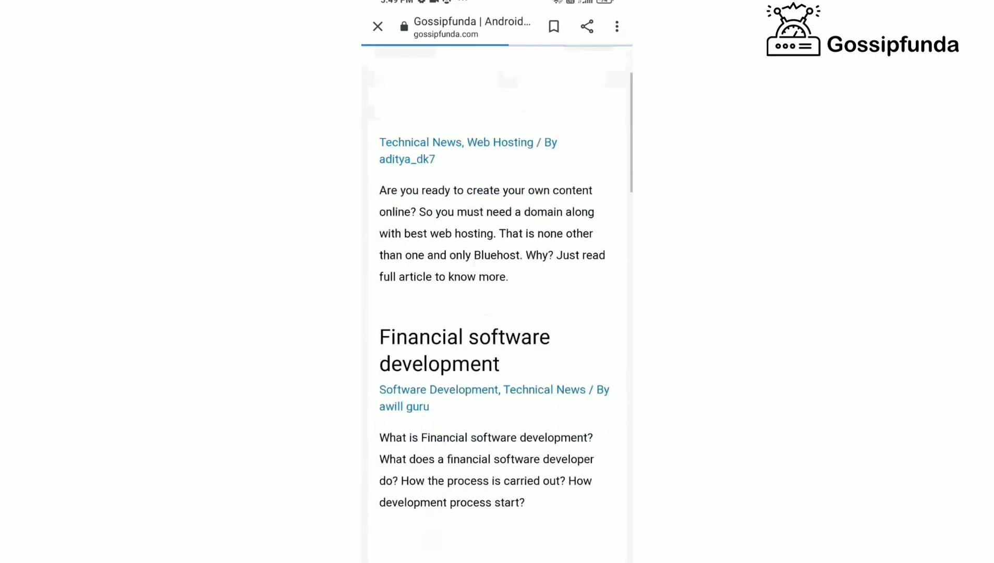
pyautogui.scroll(-3)
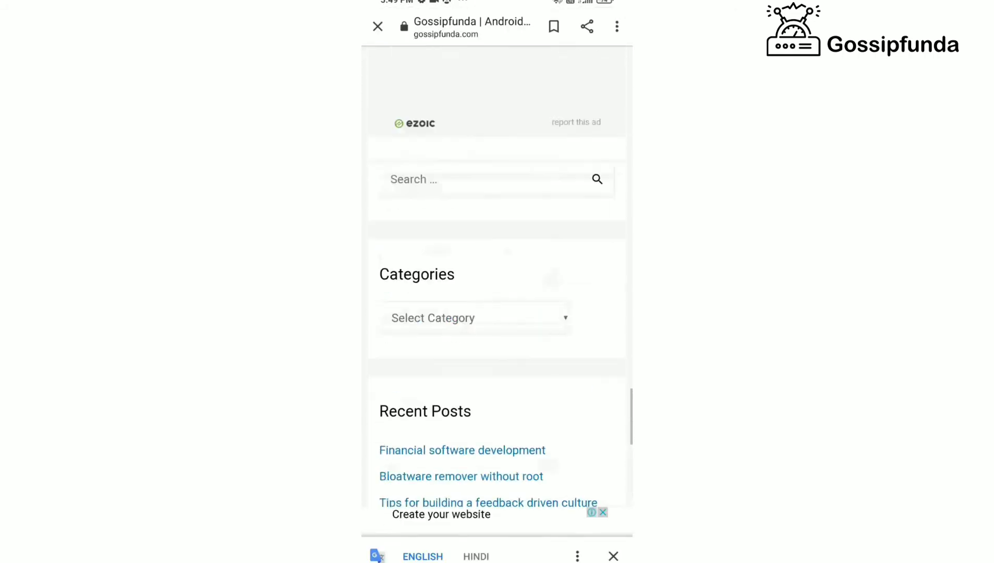
pyautogui.scroll(-3)
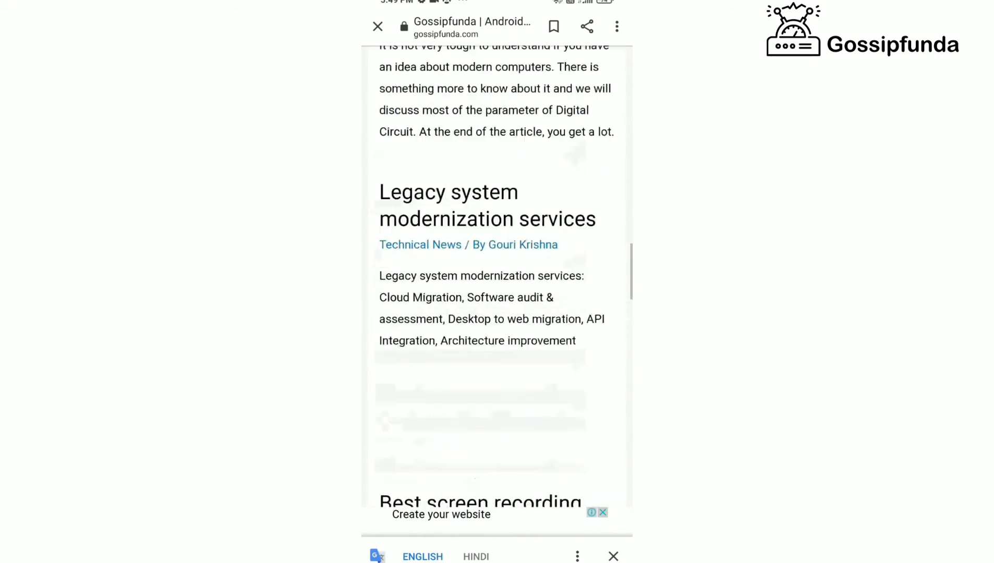